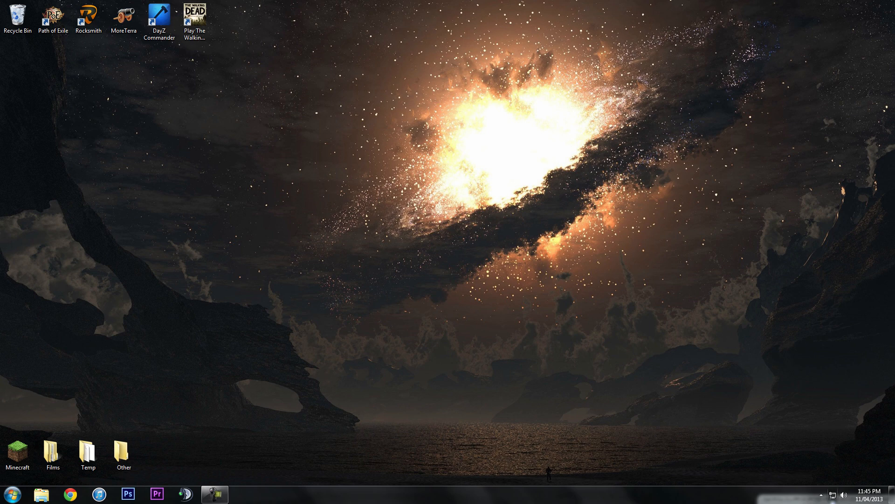
Step: Reach the Network and Sharing Center from the system-tray network icon for the active connection
left_click(843, 495)
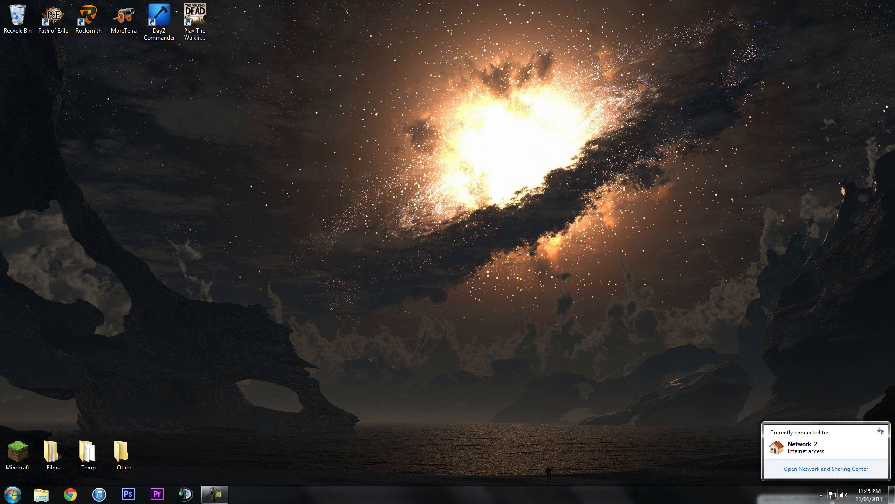
left_click(824, 469)
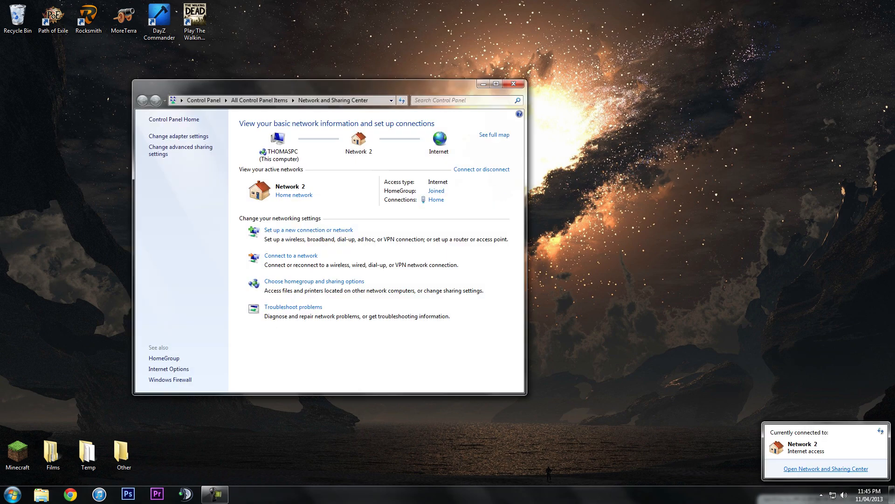
left_click(514, 83)
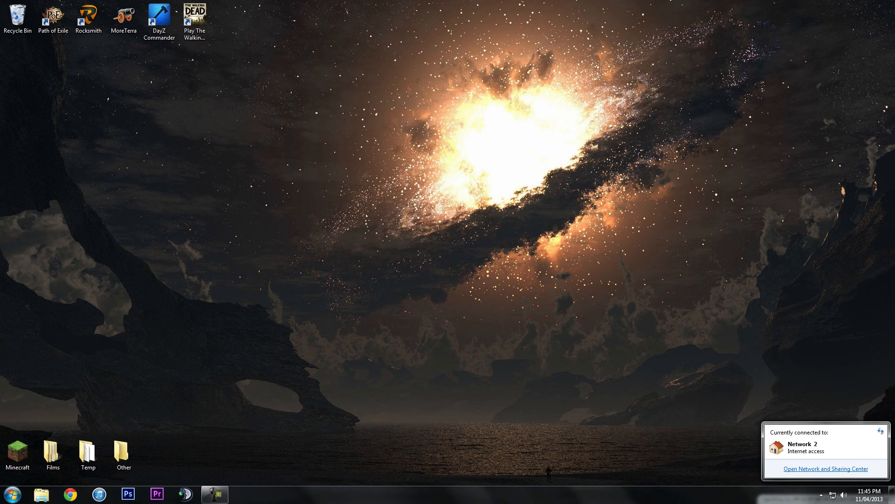
left_click(825, 469)
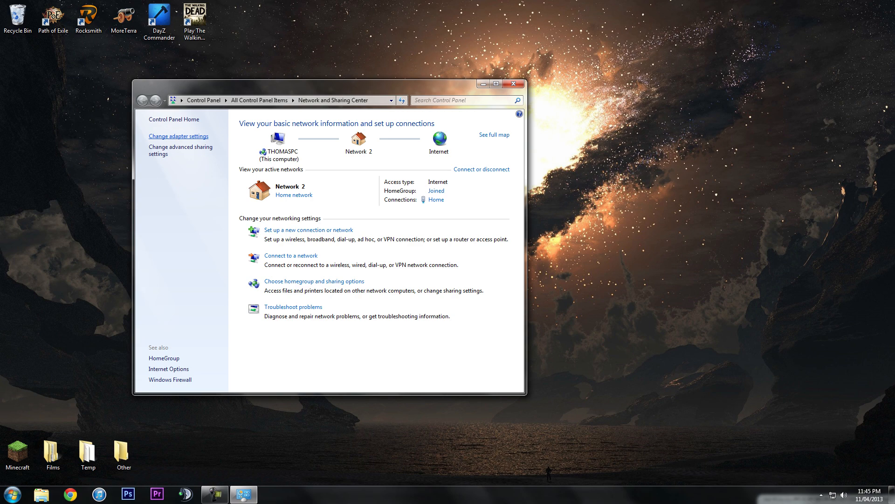
Step: Show the adapter list and bring up the Home connection's Properties from its context menu
left_click(178, 135)
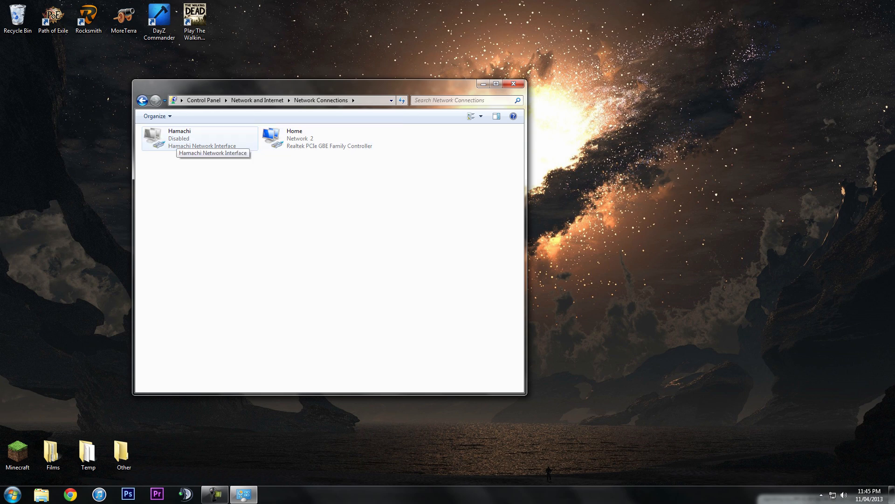
right_click(308, 138)
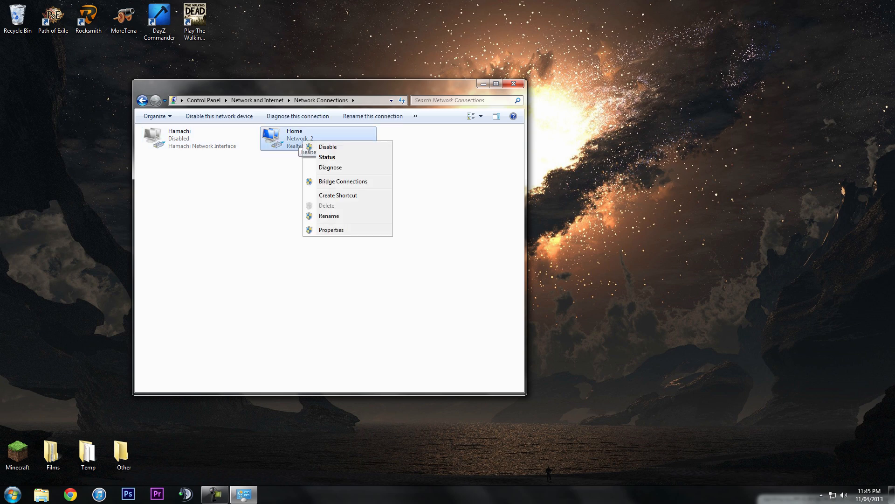
left_click(330, 230)
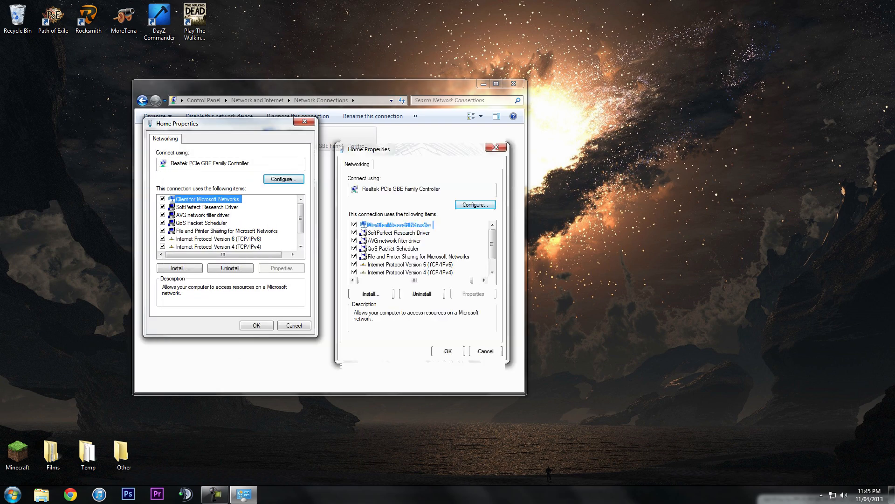
Step: Select Internet Protocol Version 4 (TCP/IPv4) and show its properties with DNS 8.8.8.8 / 8.8.4.4
left_click(494, 146)
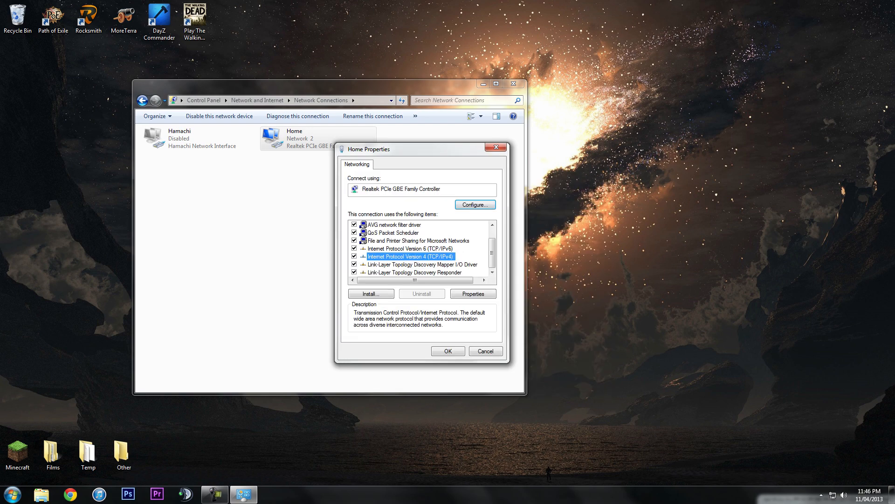
left_click(472, 293)
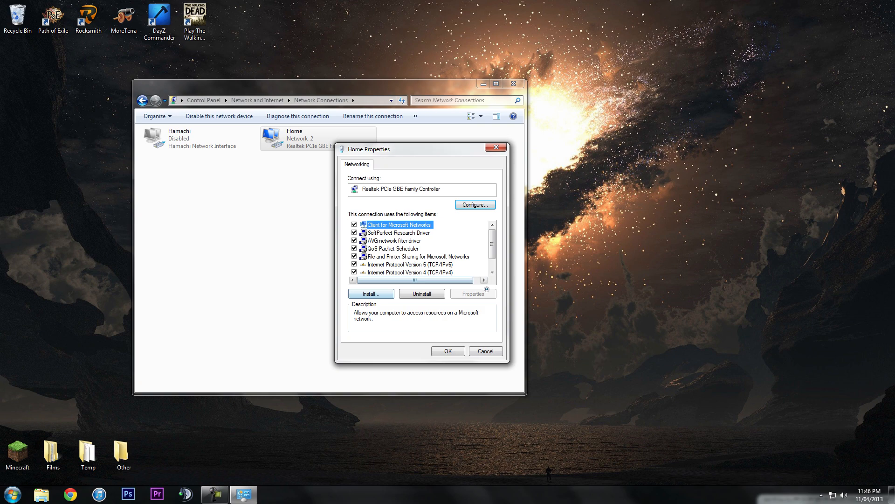
double_click(407, 272)
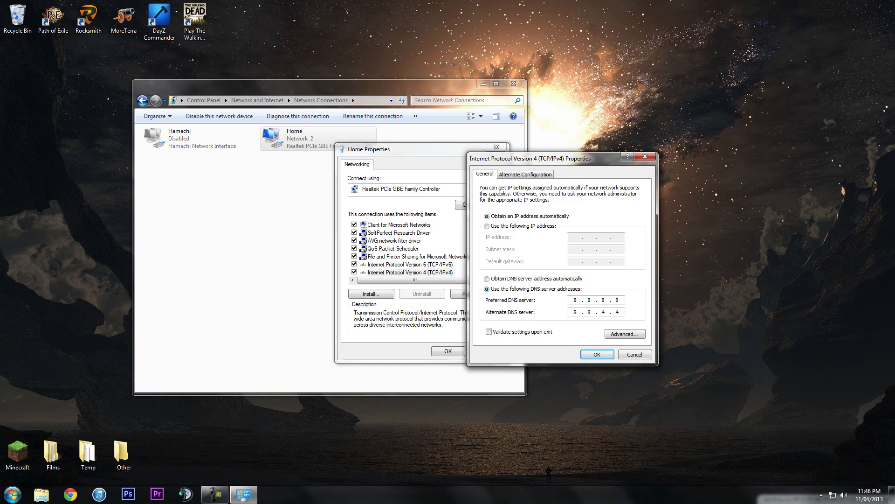